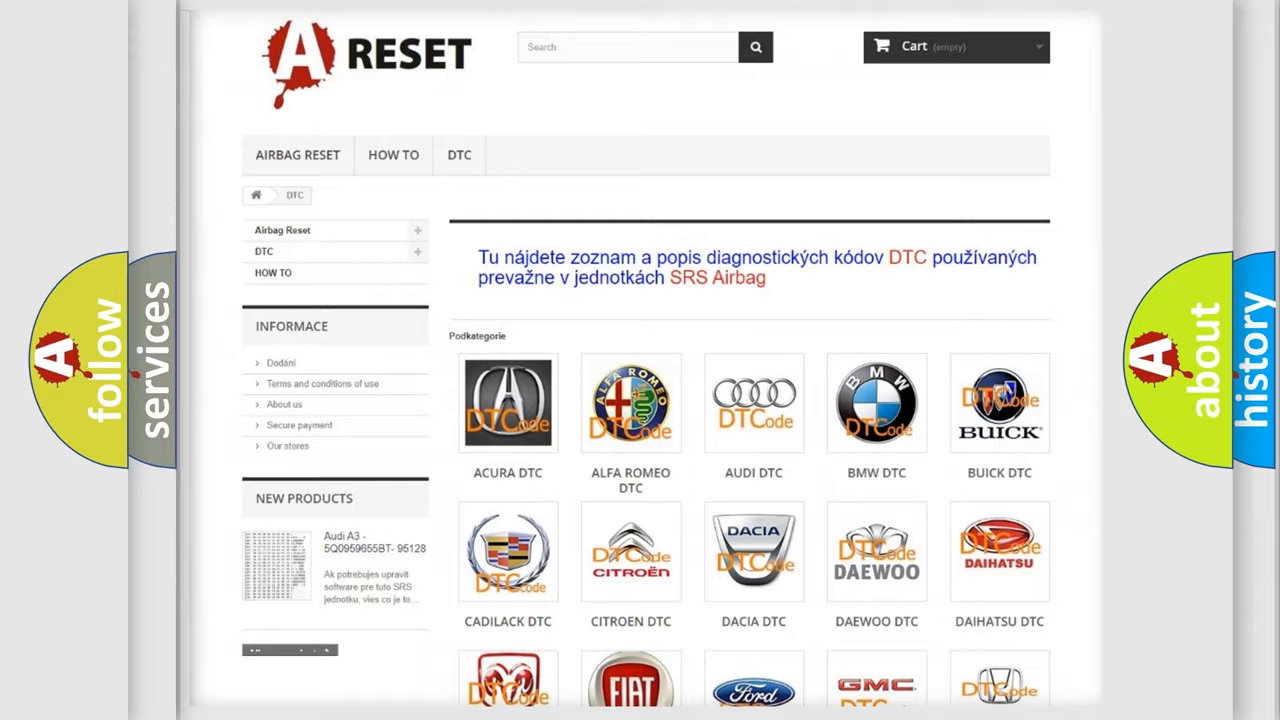
Step: Scroll the DTC makes grid and open the SATURN DTC code list
scroll(down, 3)
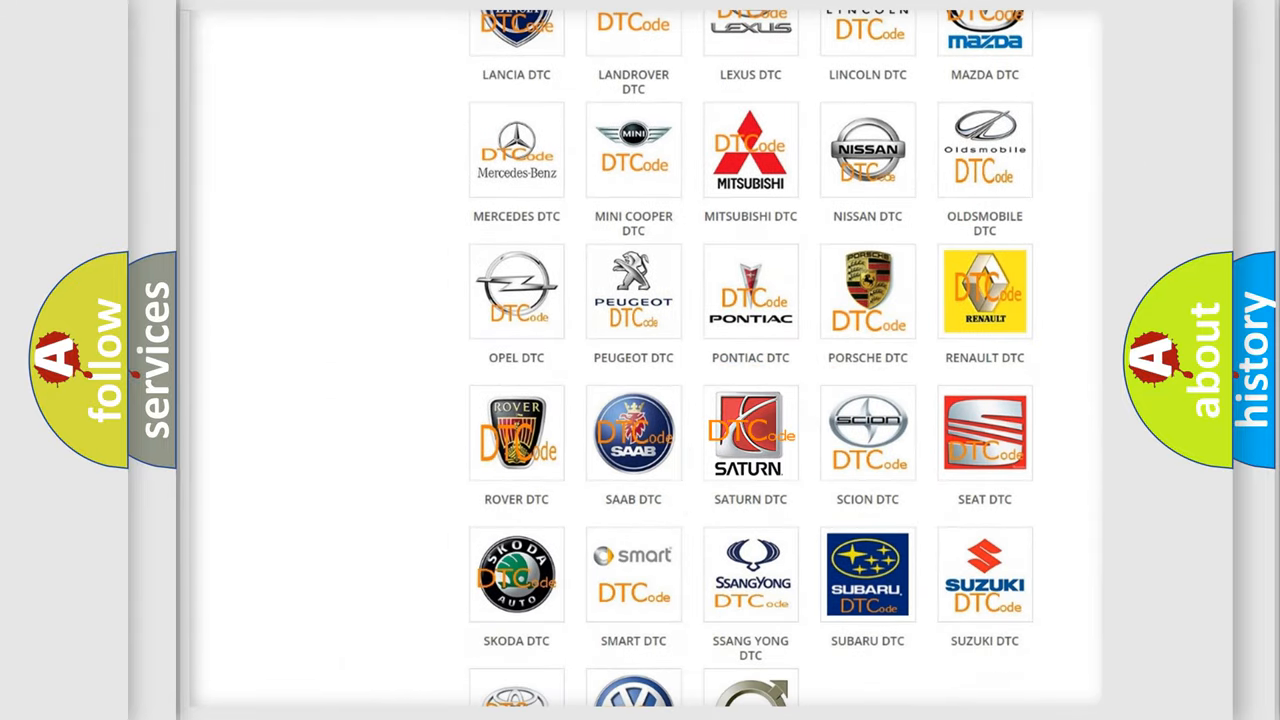
click(750, 432)
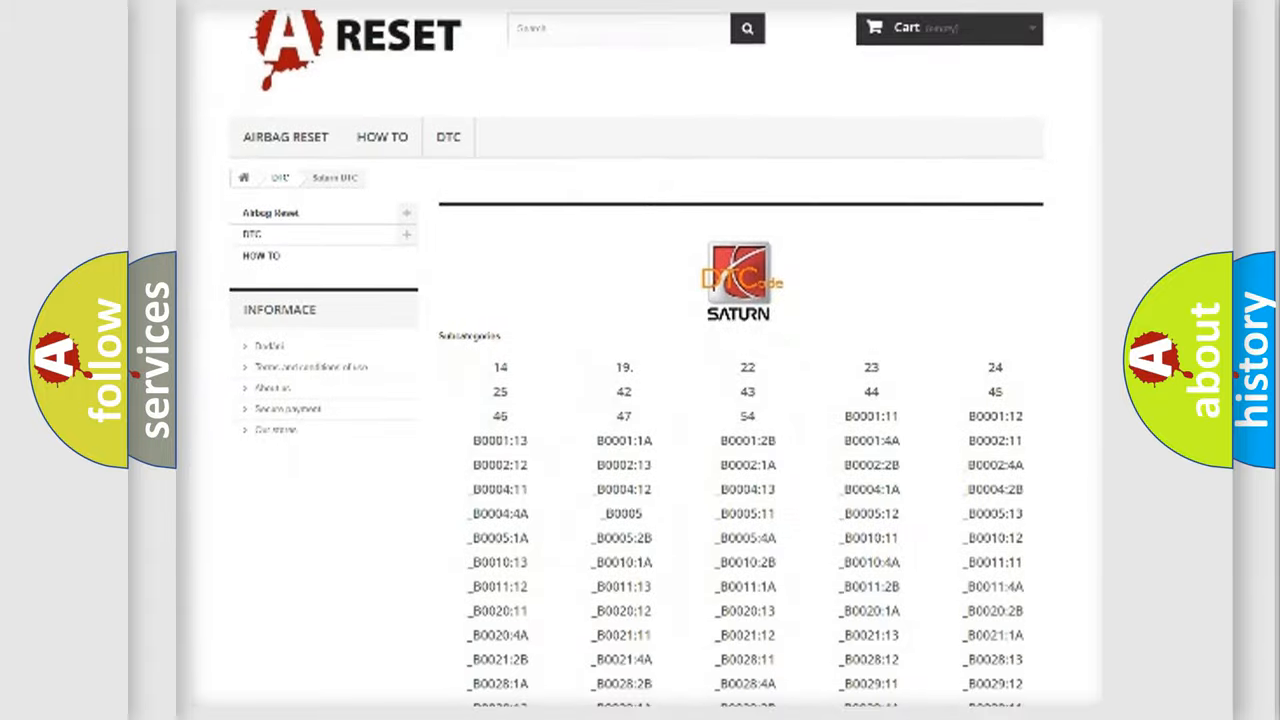
scroll(down, 3)
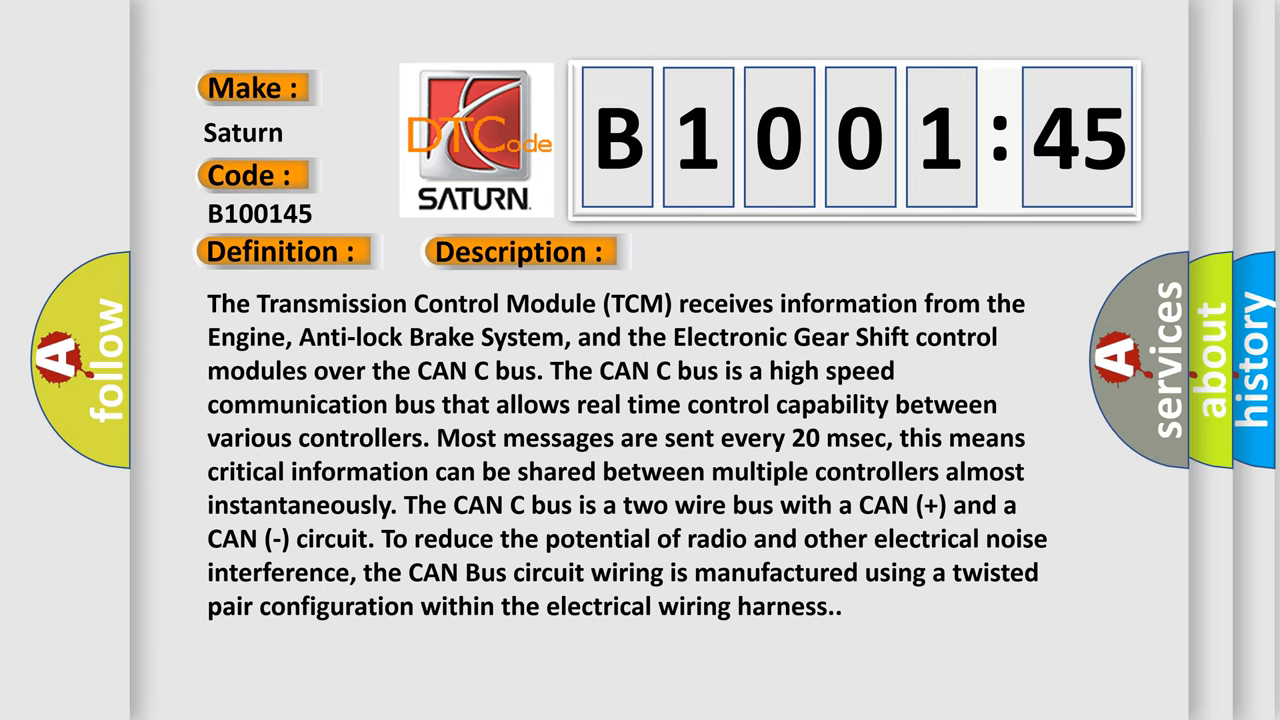
Step: Advance the B1001:45 slide to the Cause: TCM program memory failure in FLASH memory
click(735, 251)
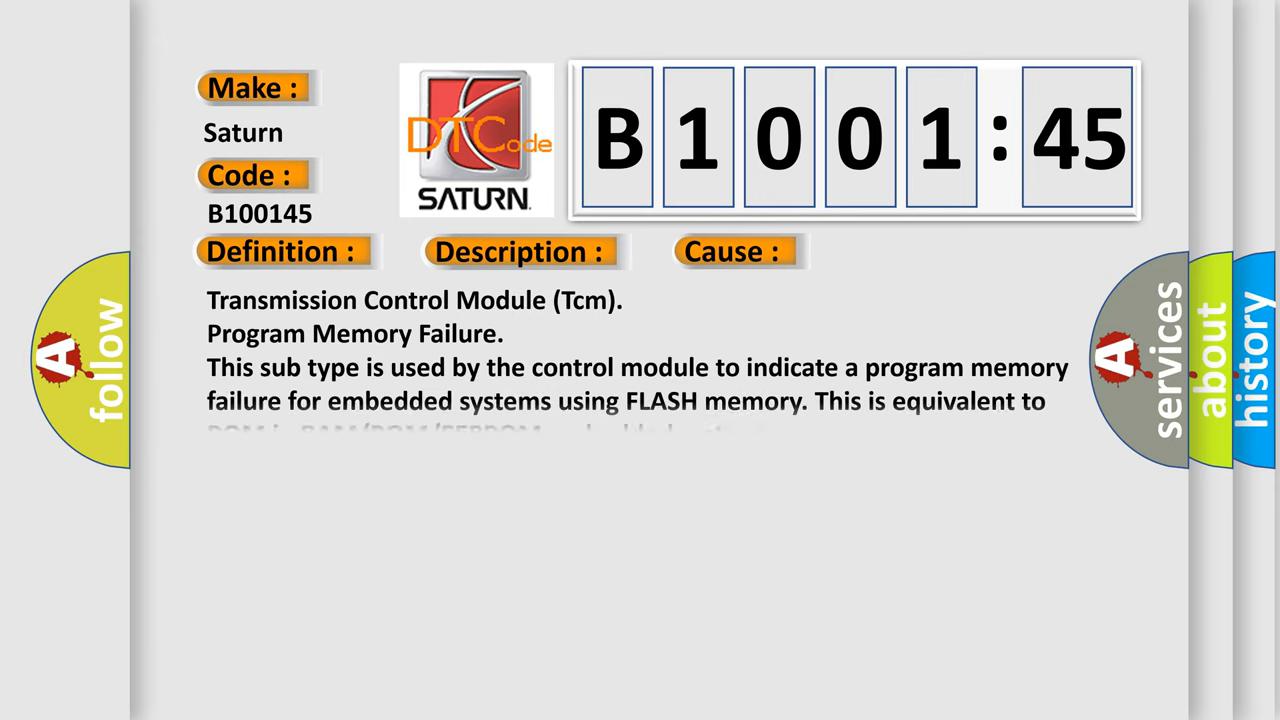